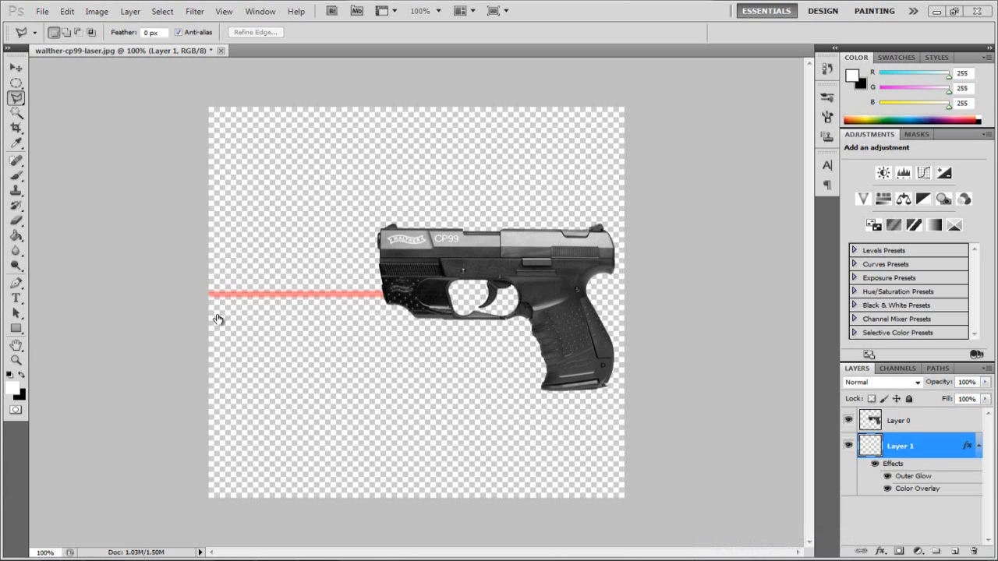
mouse_move(895, 385)
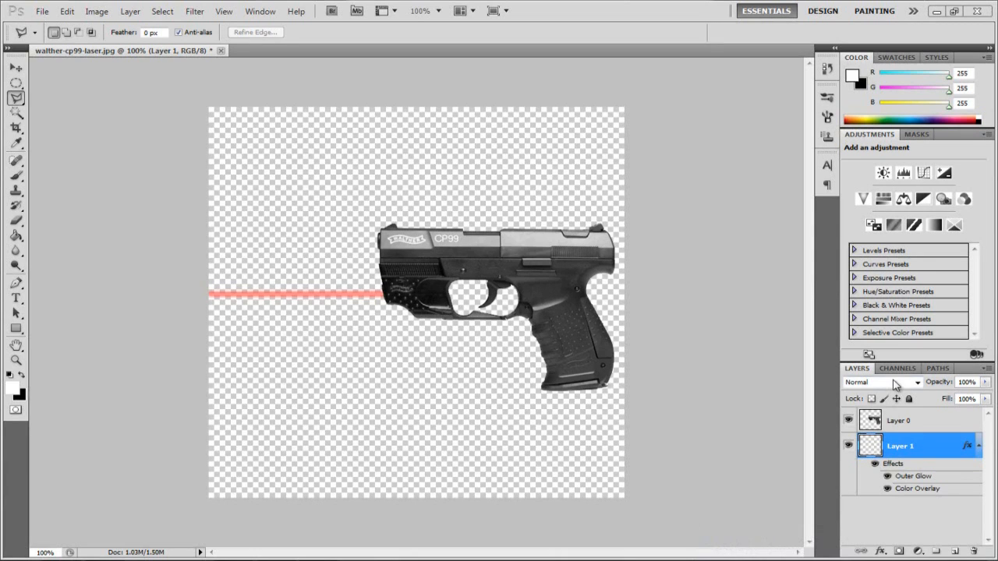
mouse_move(404, 284)
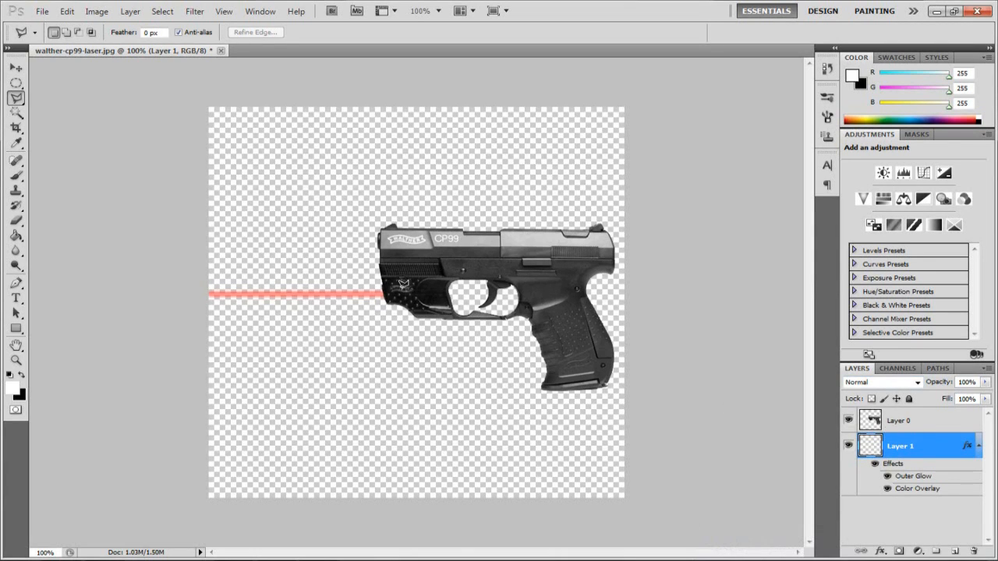
mouse_move(295, 287)
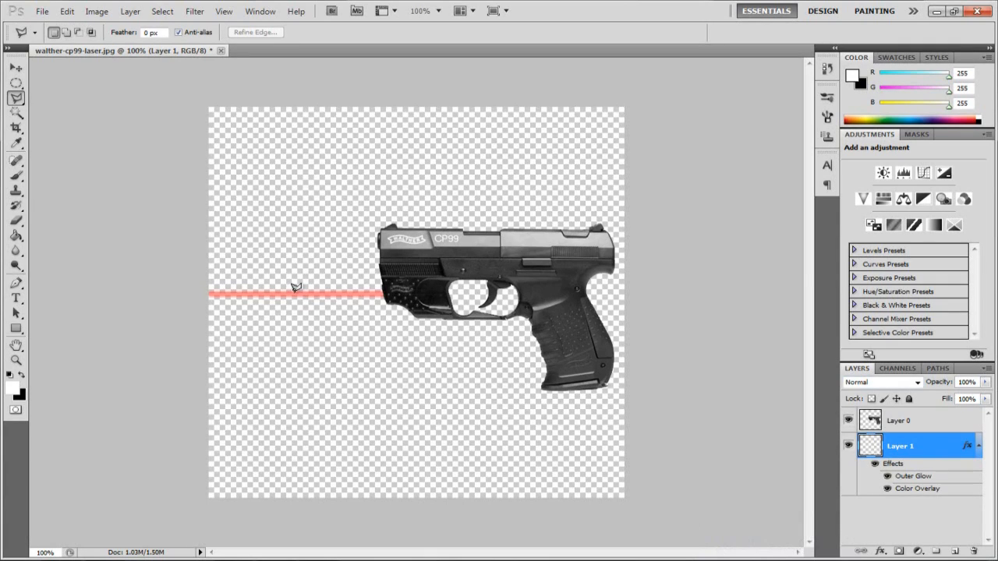
mouse_move(393, 278)
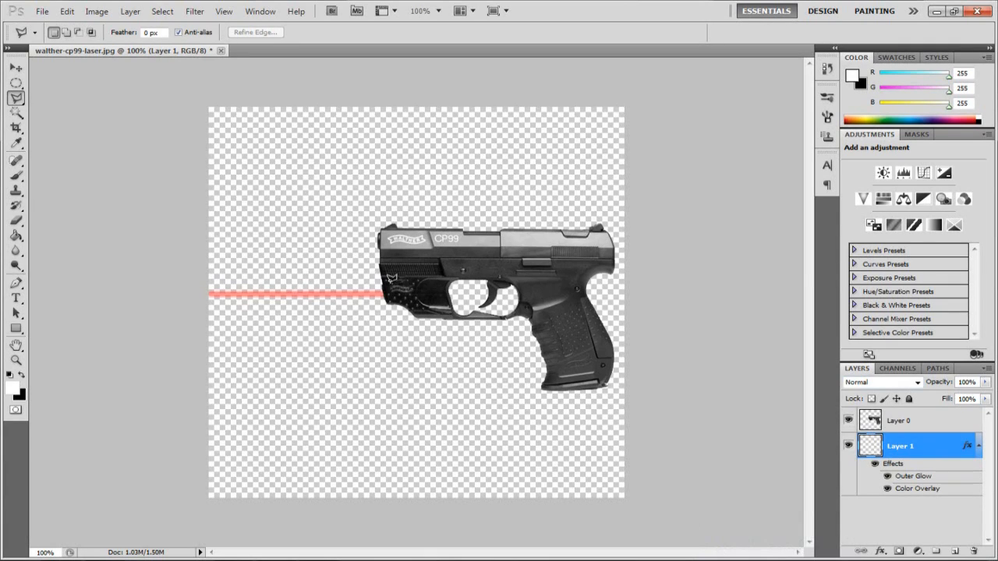
mouse_move(564, 268)
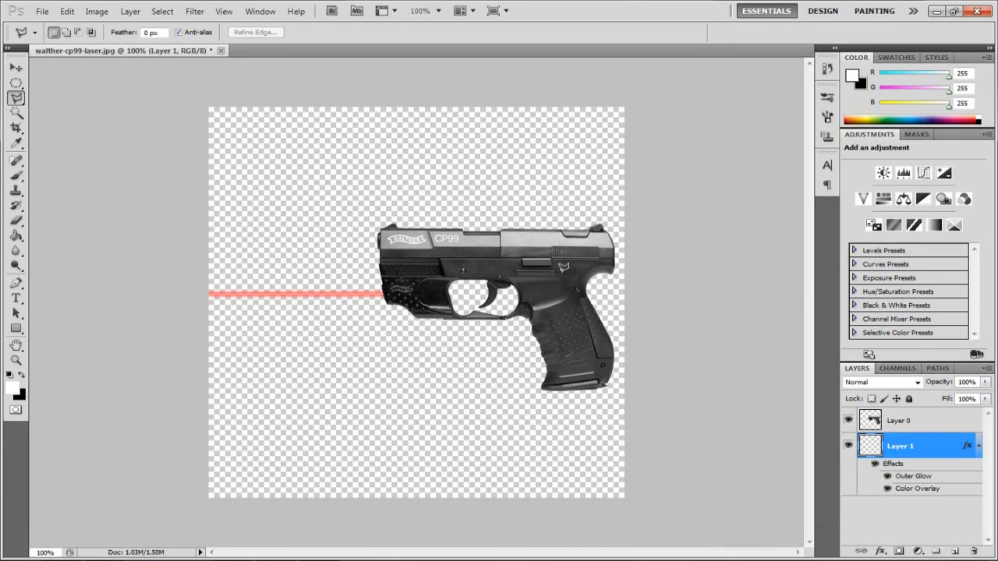
mouse_move(175, 302)
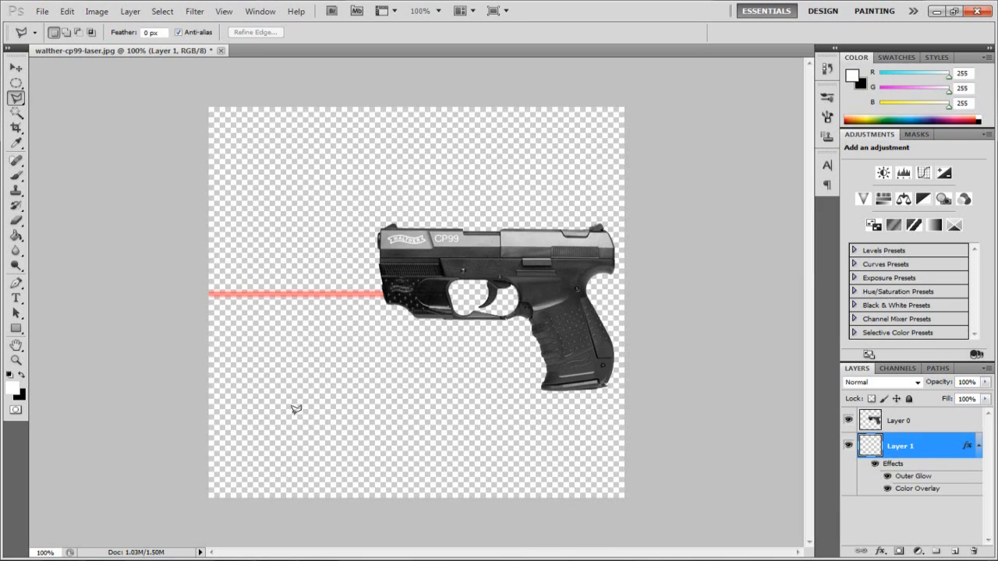
mouse_move(371, 290)
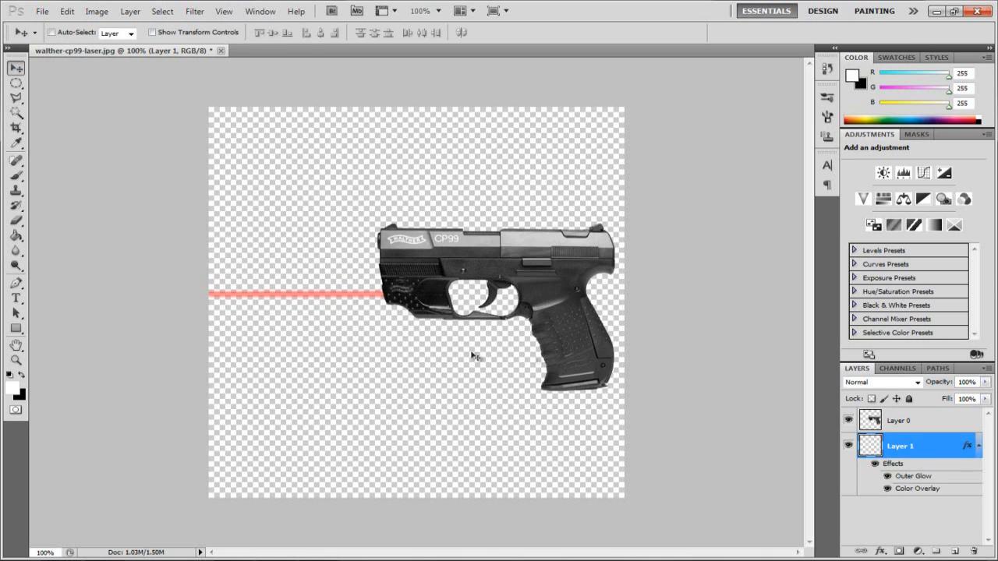
- Discard the finished laser image and reopen the original walther-cp99-laser pistol photo
click(42, 11)
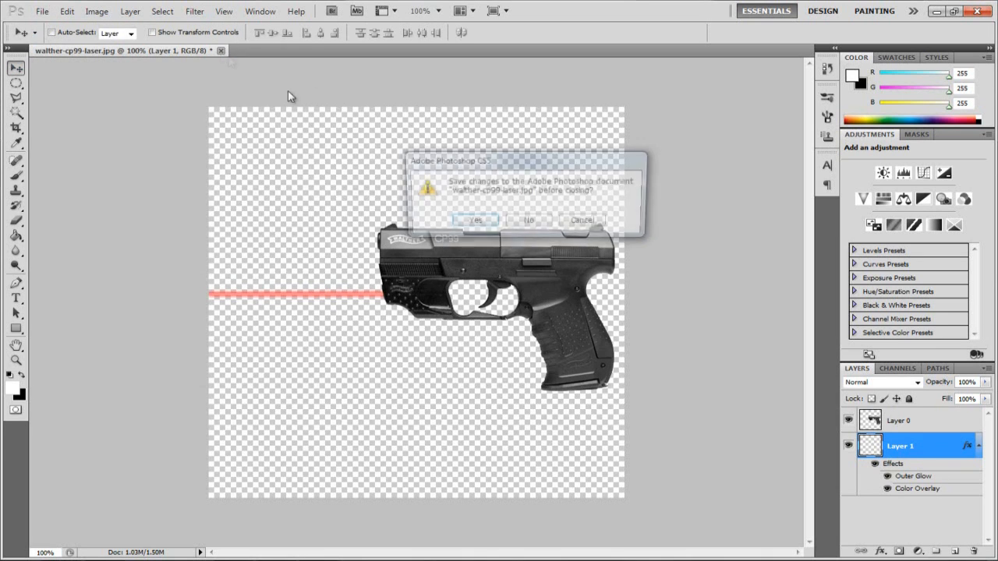
click(42, 11)
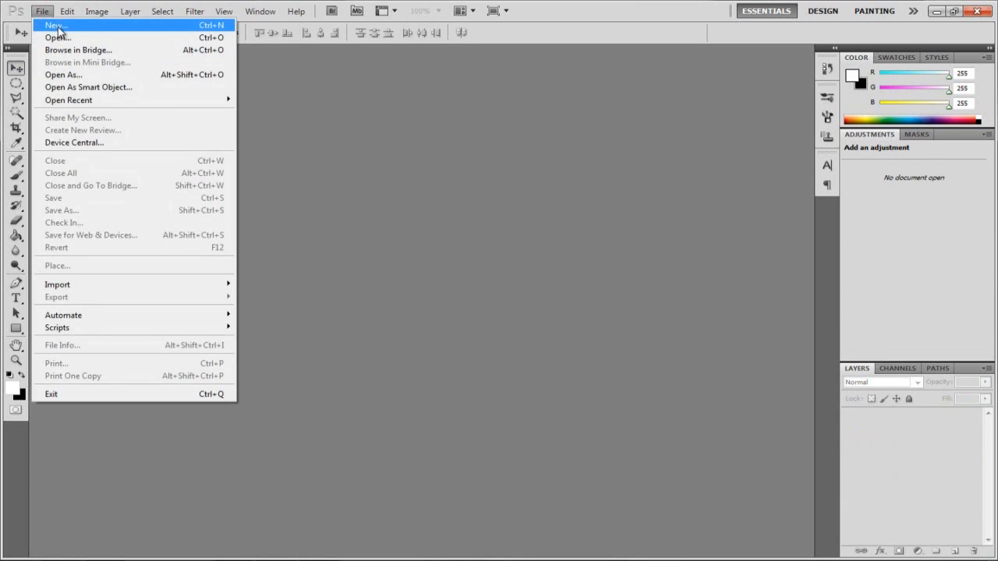
click(56, 37)
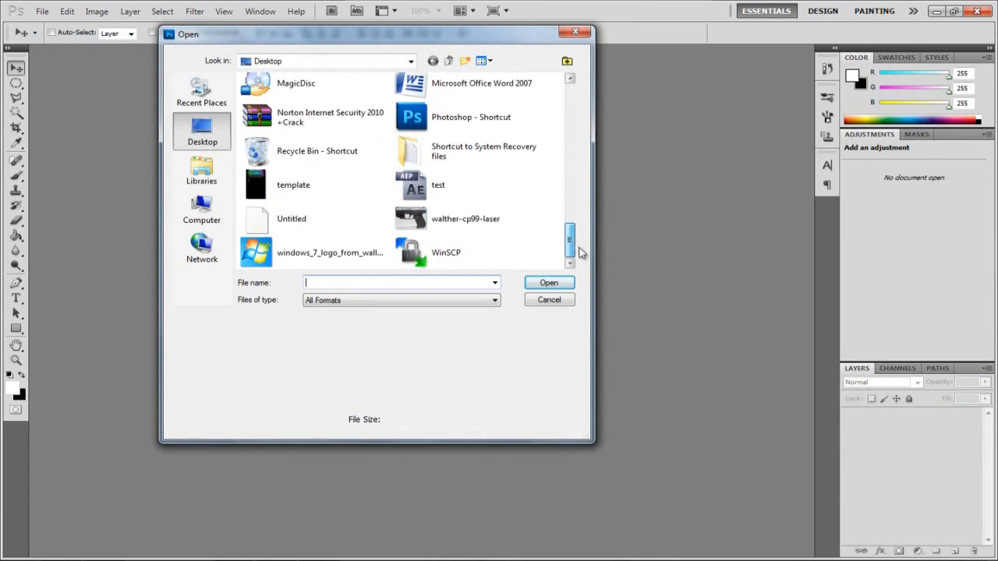
click(464, 218)
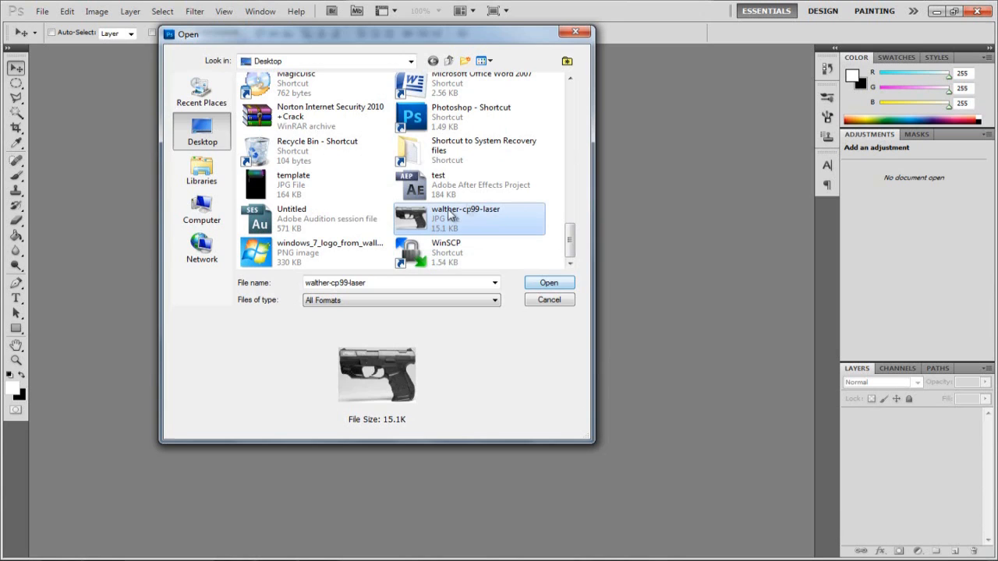
click(548, 282)
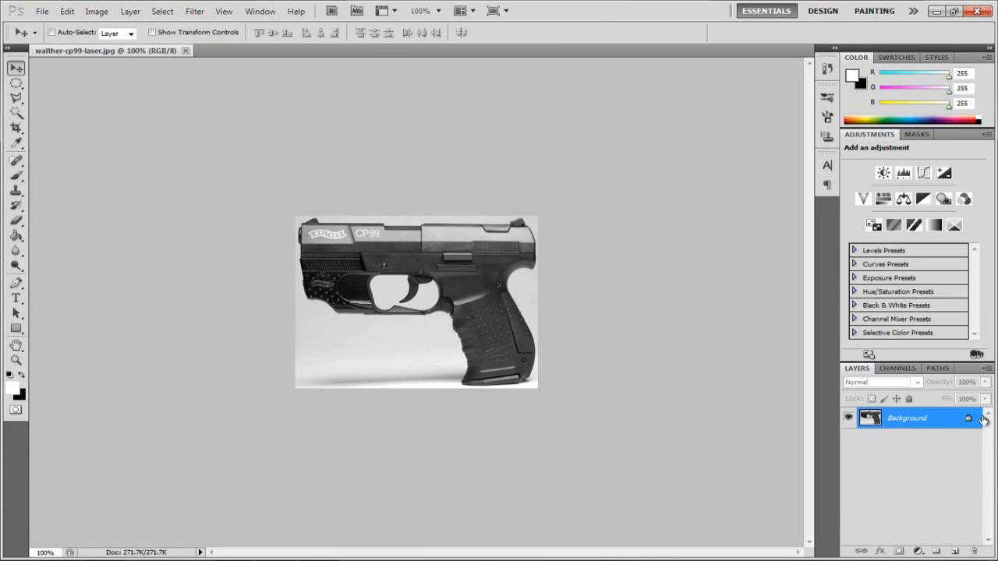
- Unlock the background layer and clear the white background, including inside the trigger guard, with the Magic Wand
double_click(907, 418)
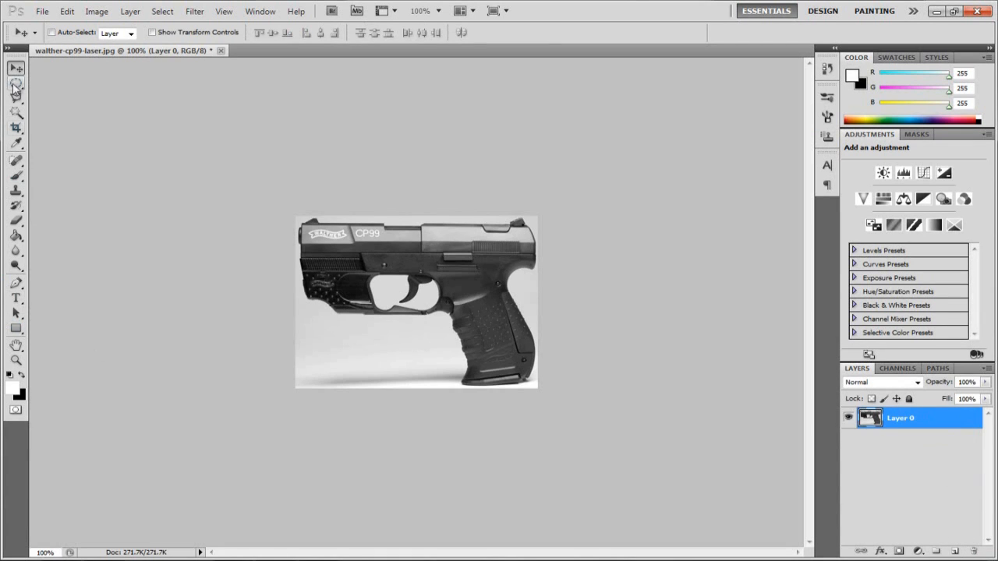
click(16, 114)
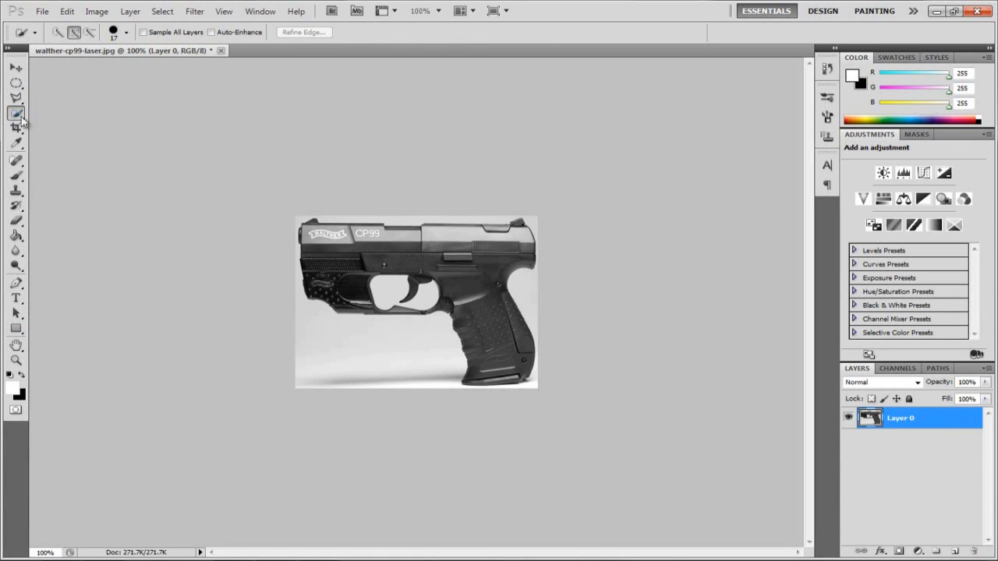
click(15, 115)
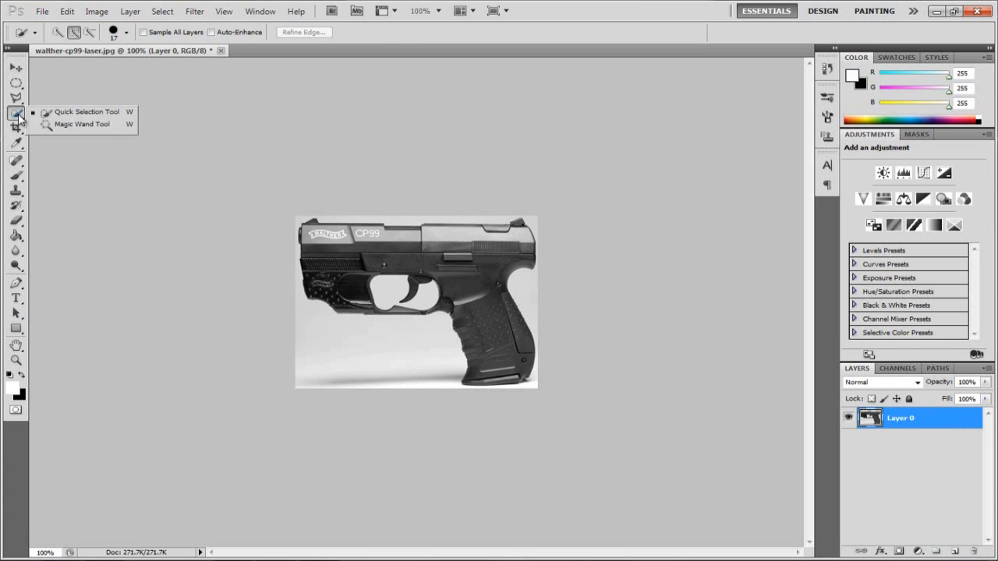
click(81, 125)
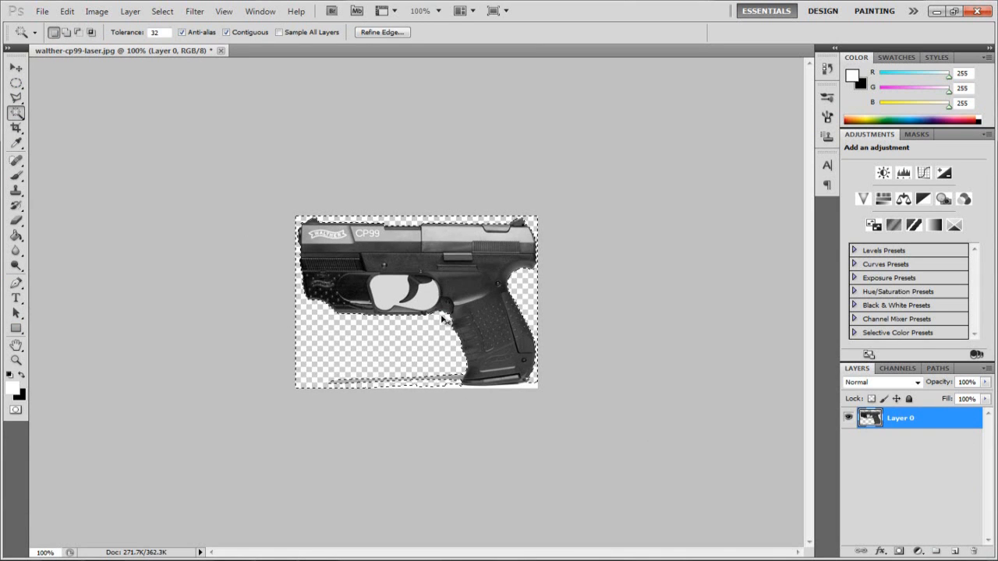
click(496, 382)
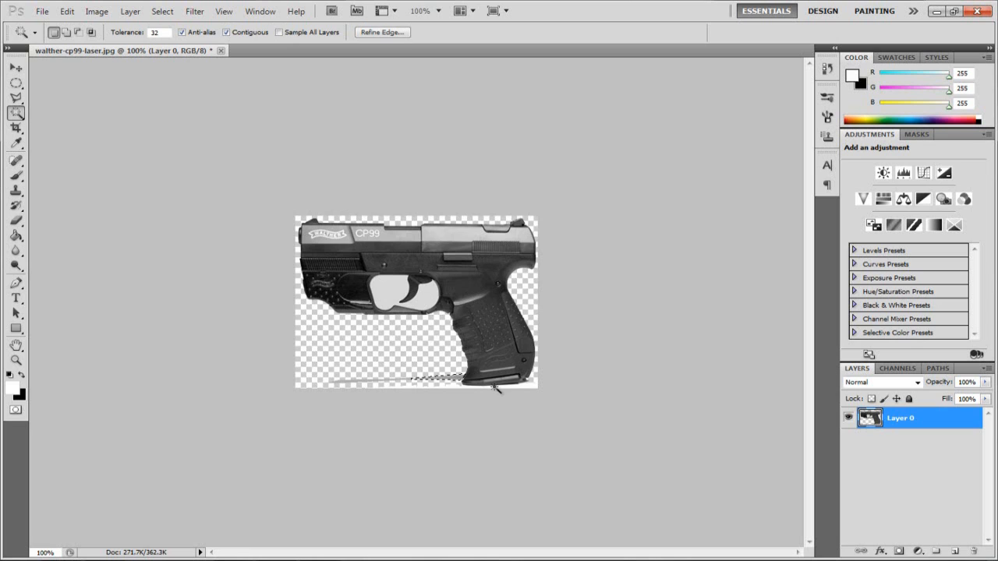
click(391, 381)
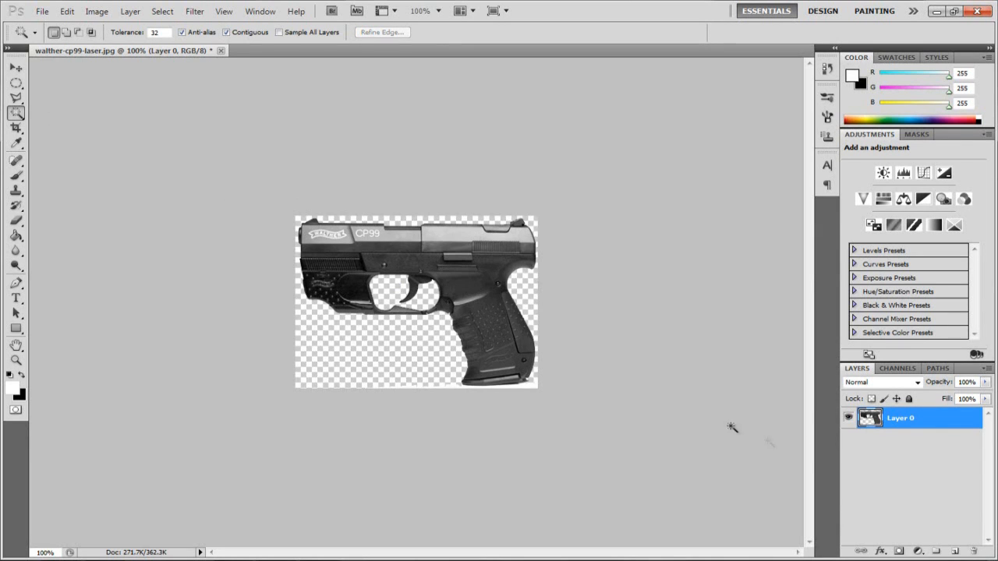
- Set the canvas size to 600 by 600 pixels around the cut-out pistol
click(67, 10)
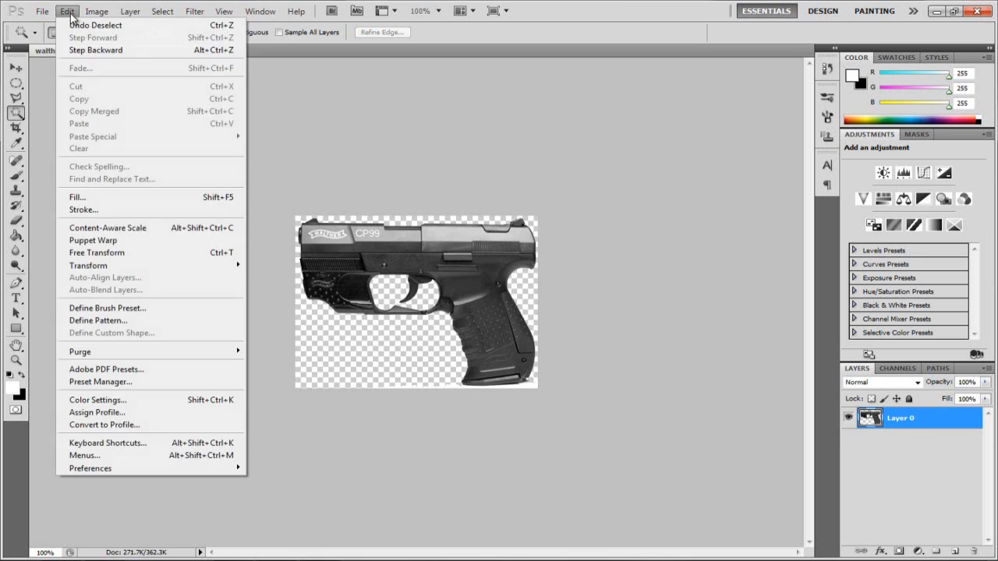
click(97, 11)
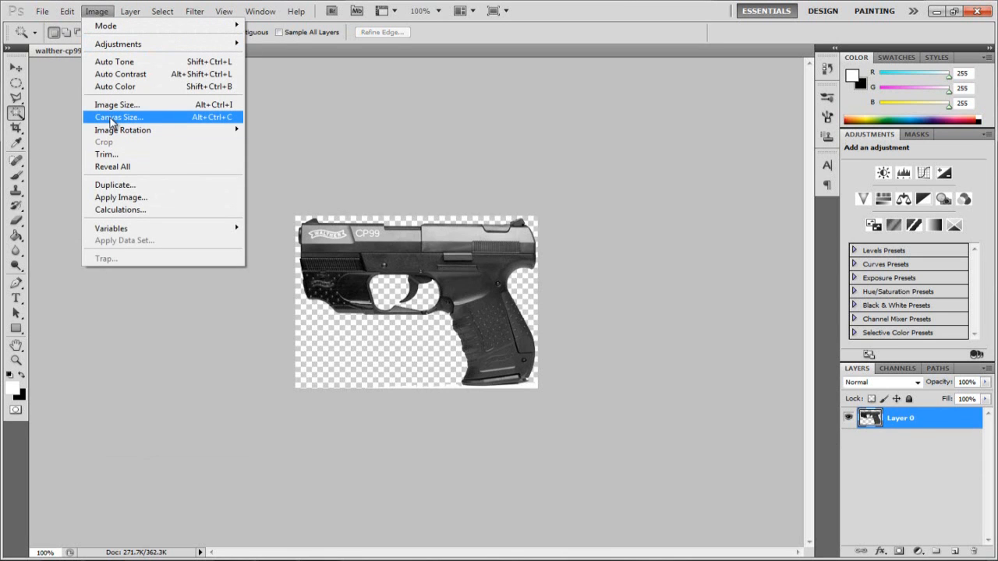
click(118, 117)
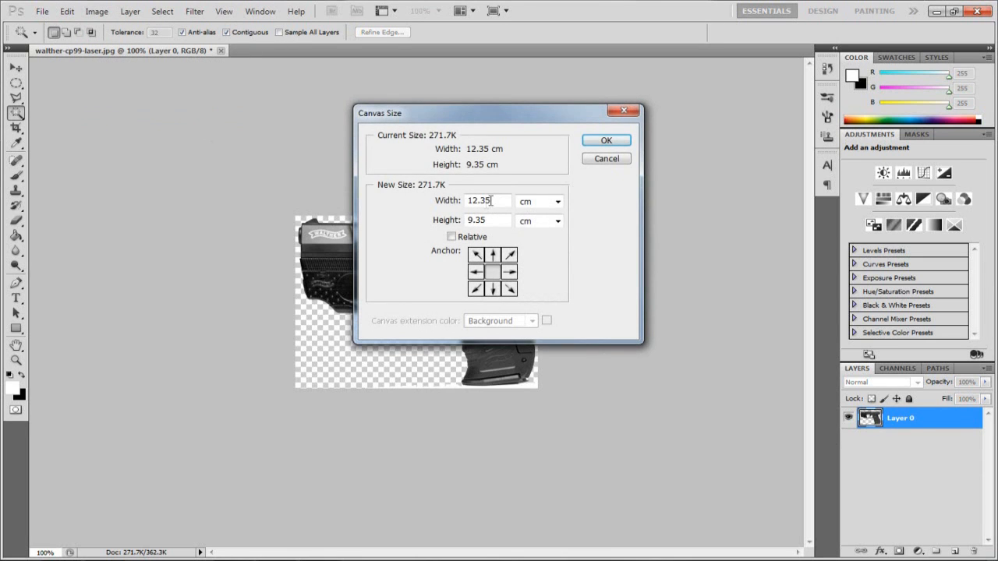
click(557, 202)
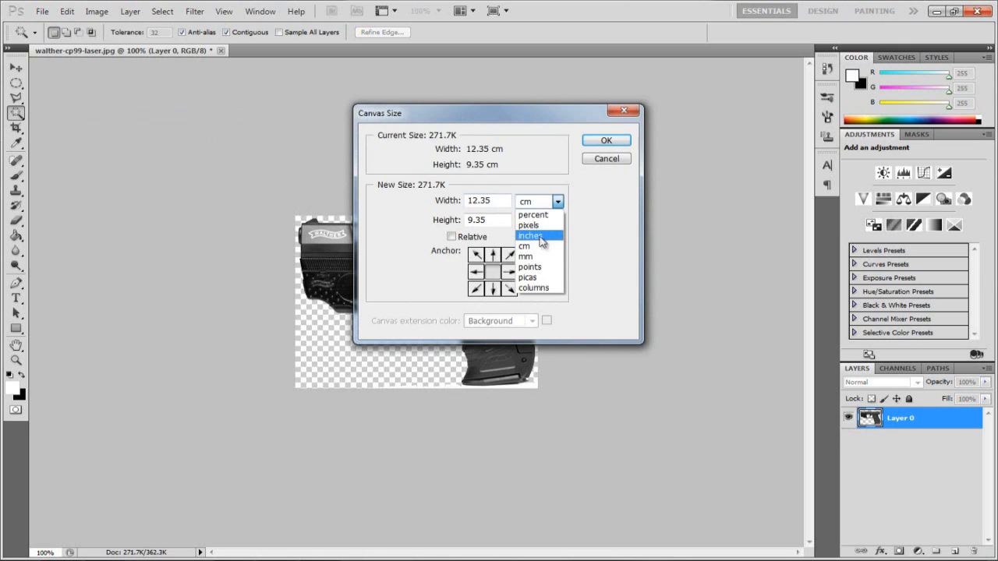
click(527, 225)
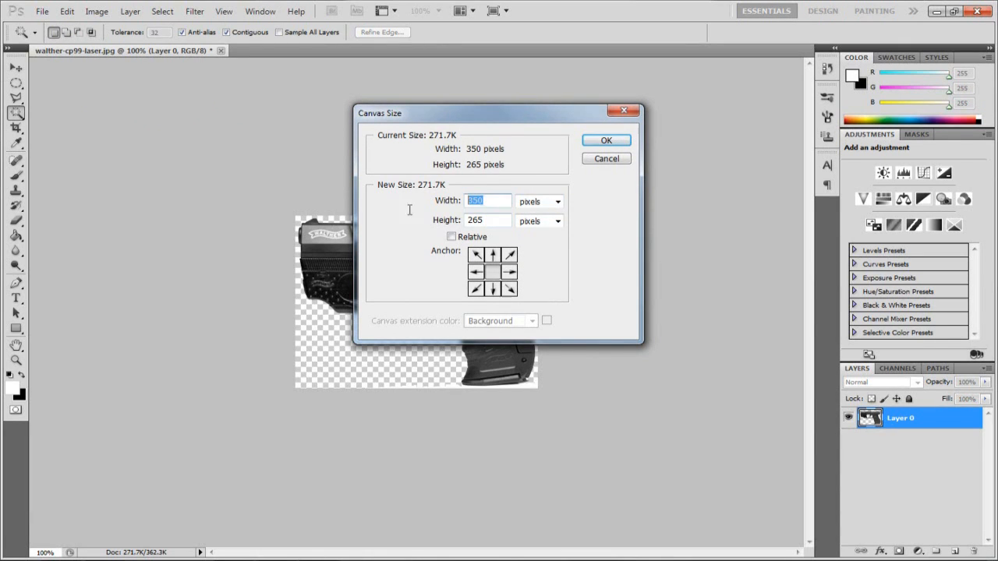
text(600)
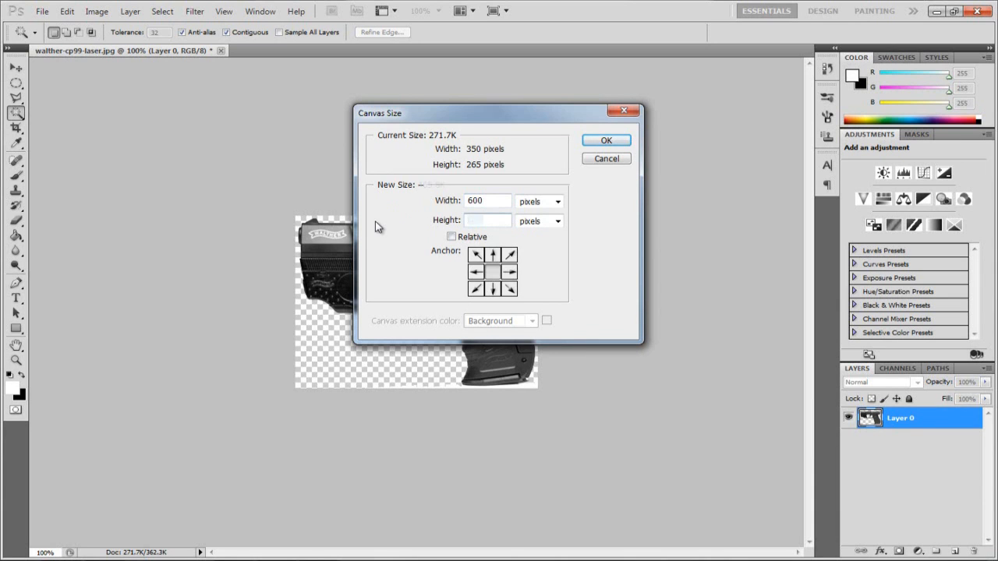
click(604, 141)
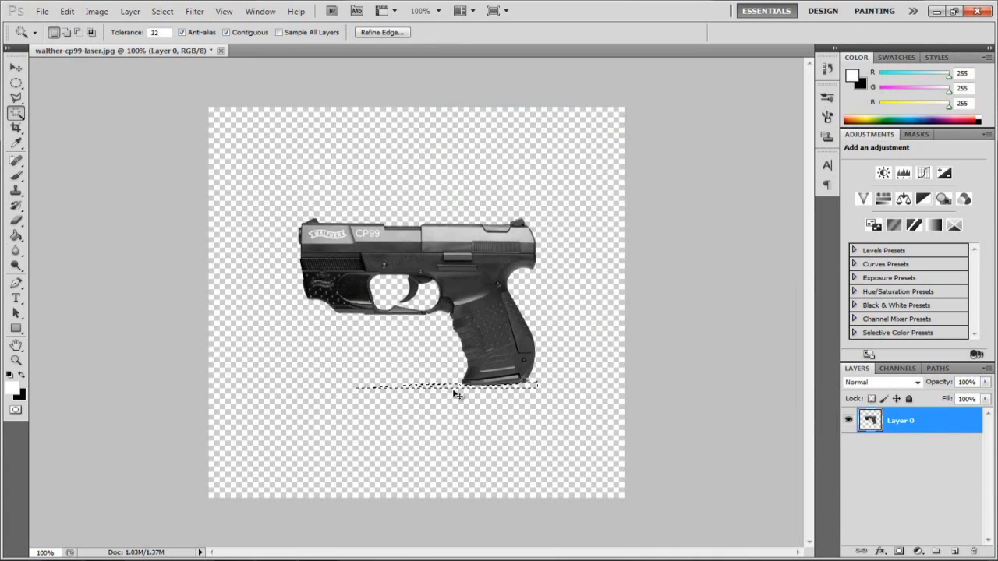
- Delete the leftover shadow strip under the grip and shift the pistol toward the right
click(16, 68)
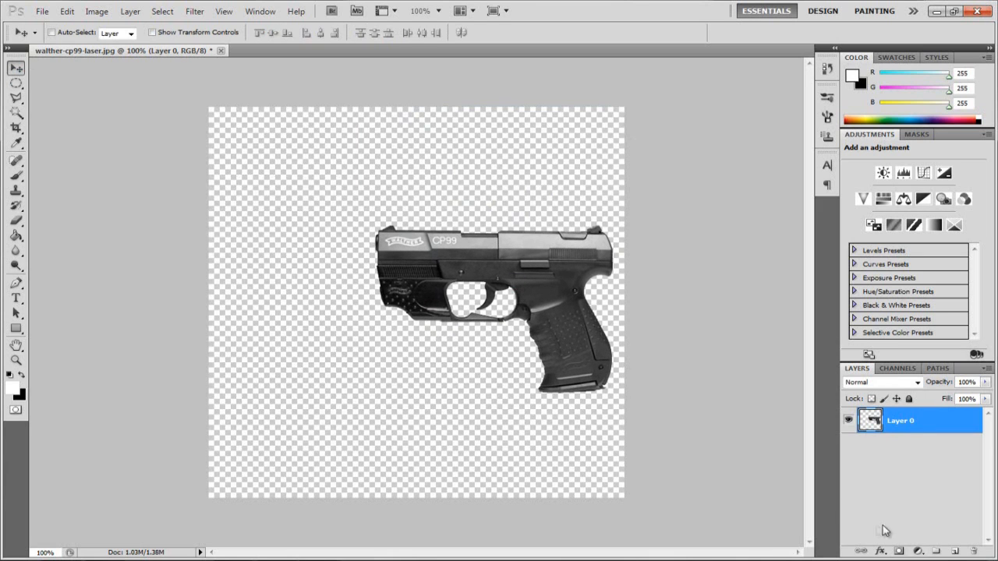
drag(498, 304, 498, 289)
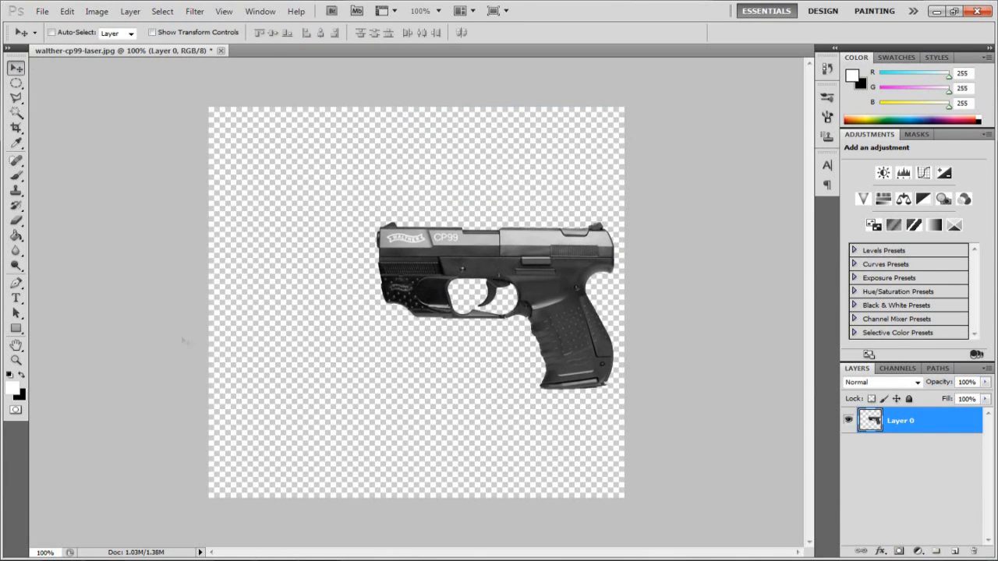
mouse_move(322, 273)
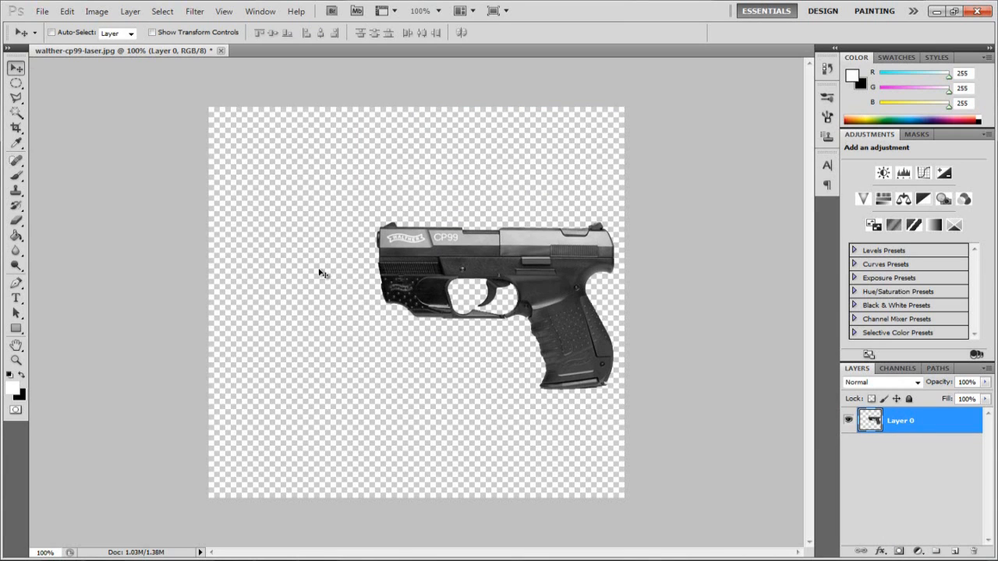
mouse_move(340, 262)
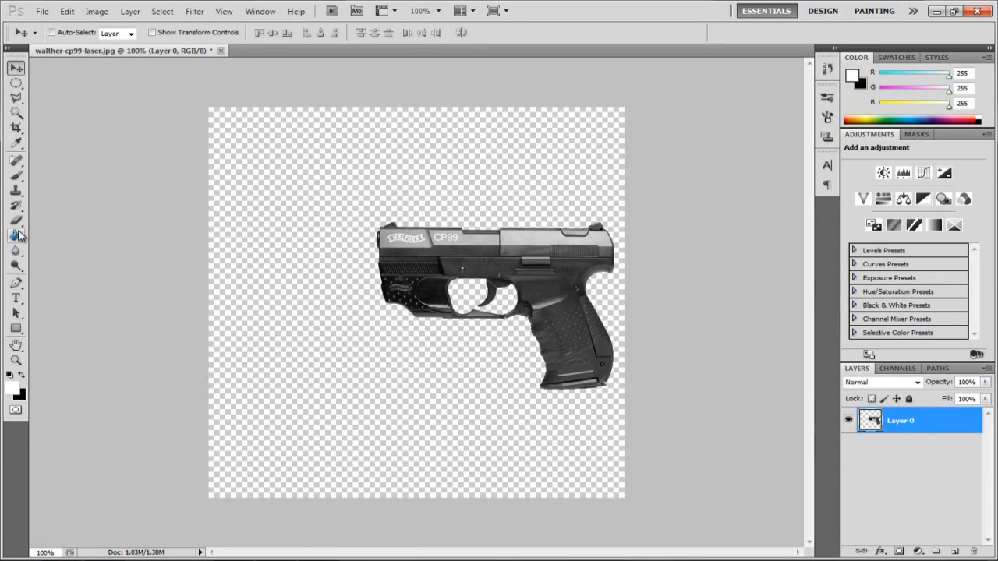
mouse_move(16, 265)
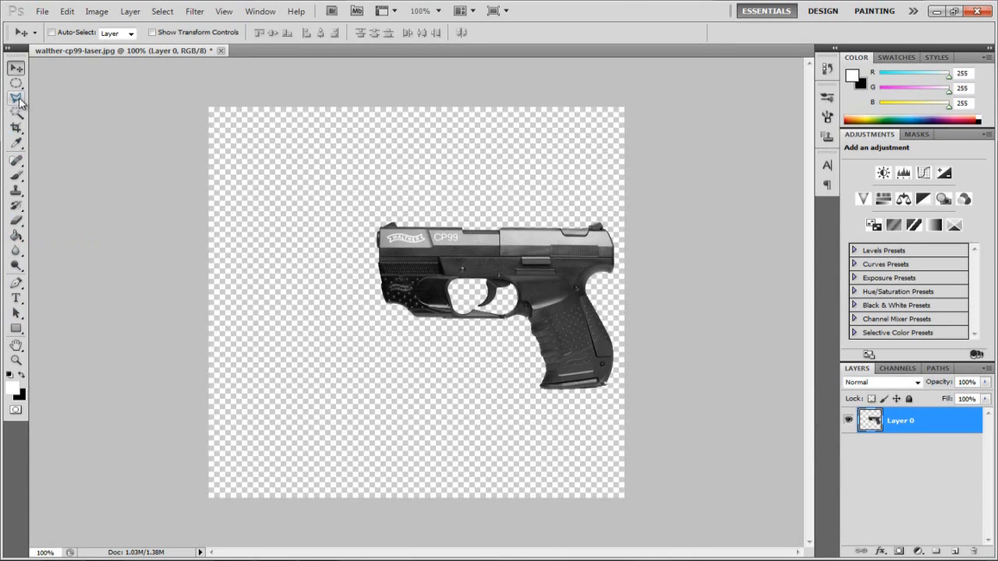
- Select the Polygonal Lasso and create a new empty layer above the pistol
click(16, 97)
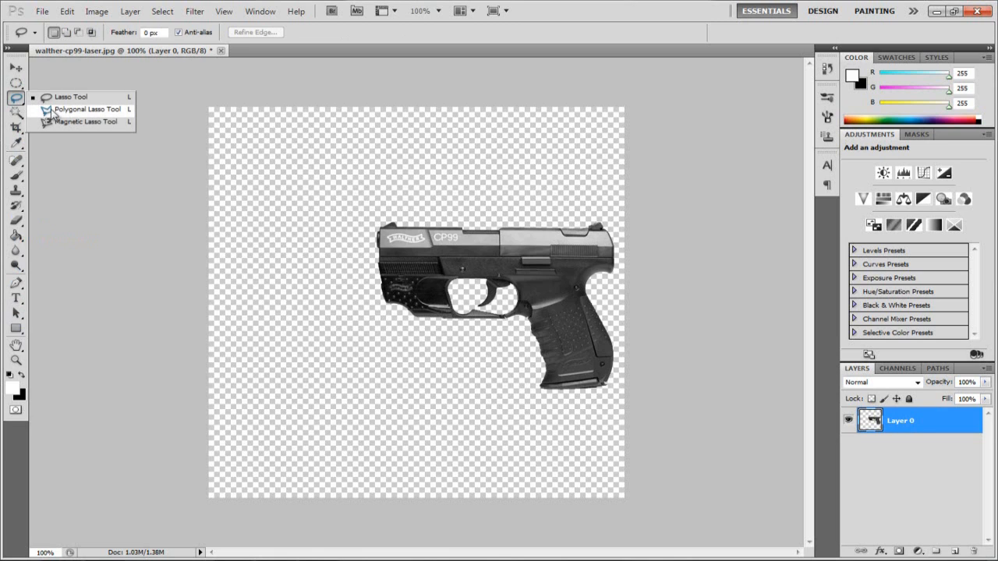
mouse_move(72, 118)
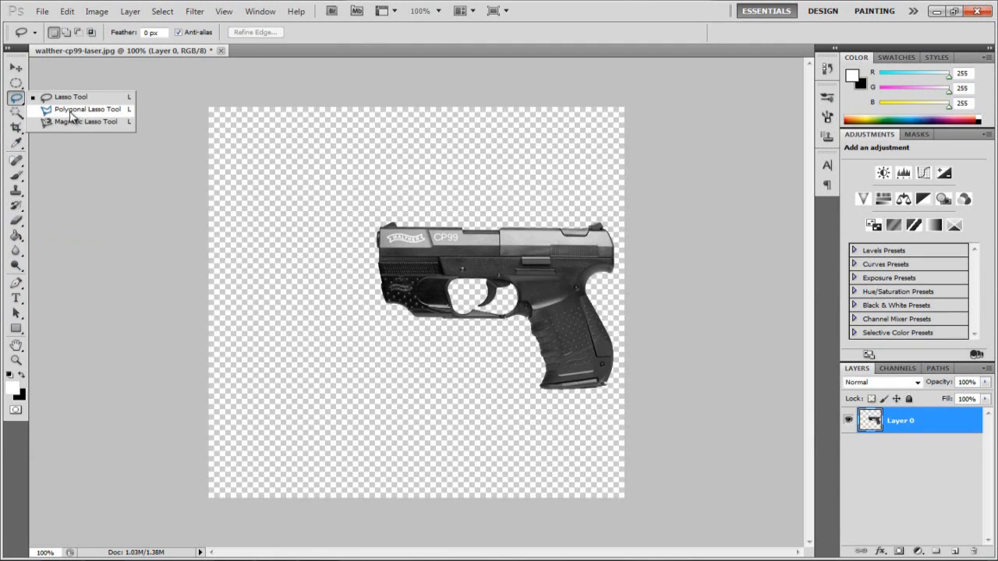
click(88, 109)
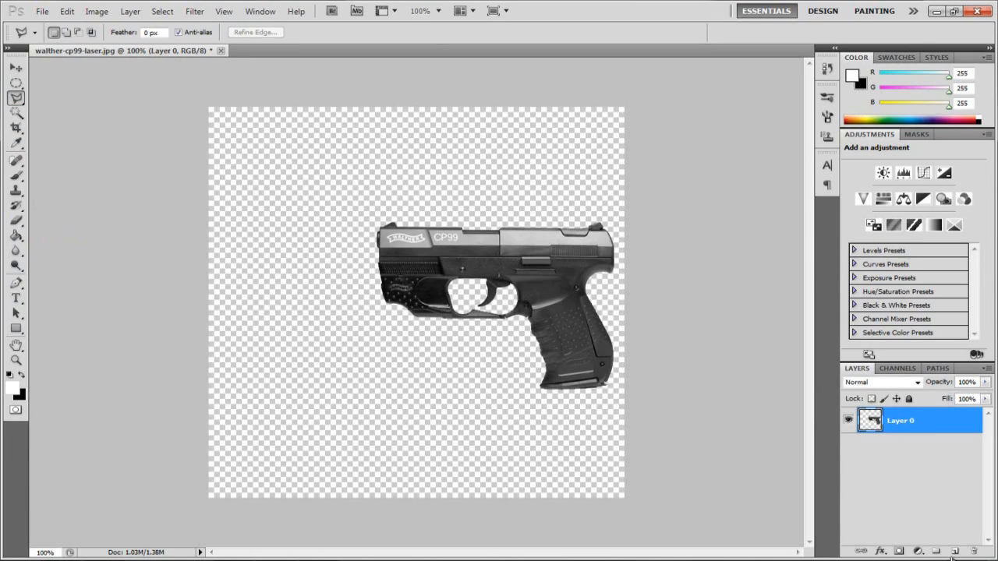
click(939, 551)
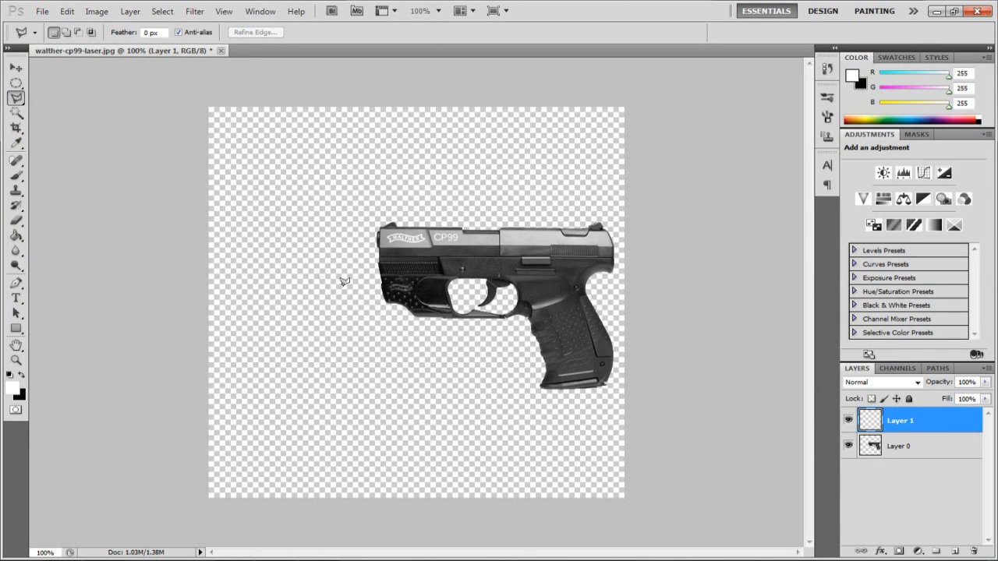
mouse_move(390, 306)
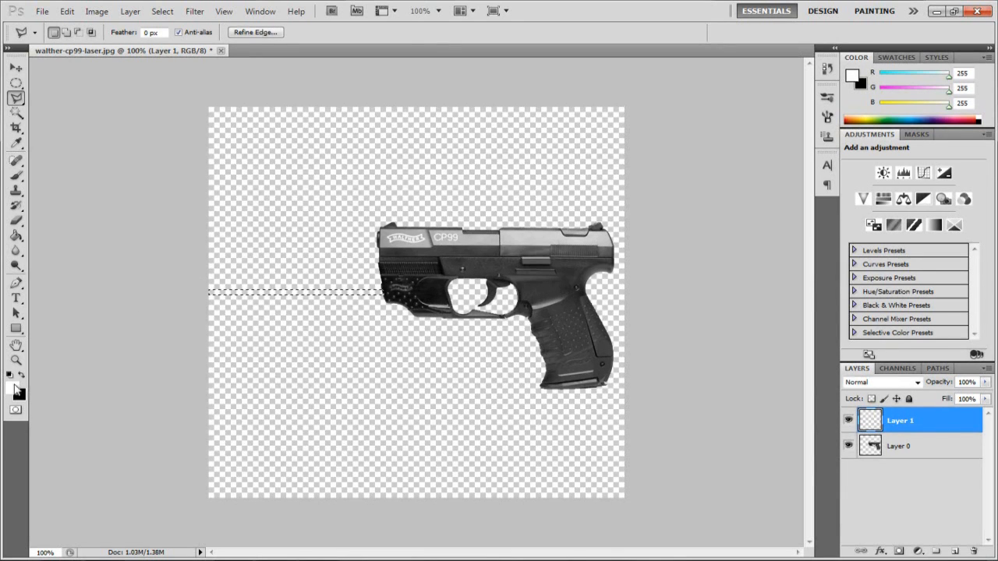
mouse_move(41, 396)
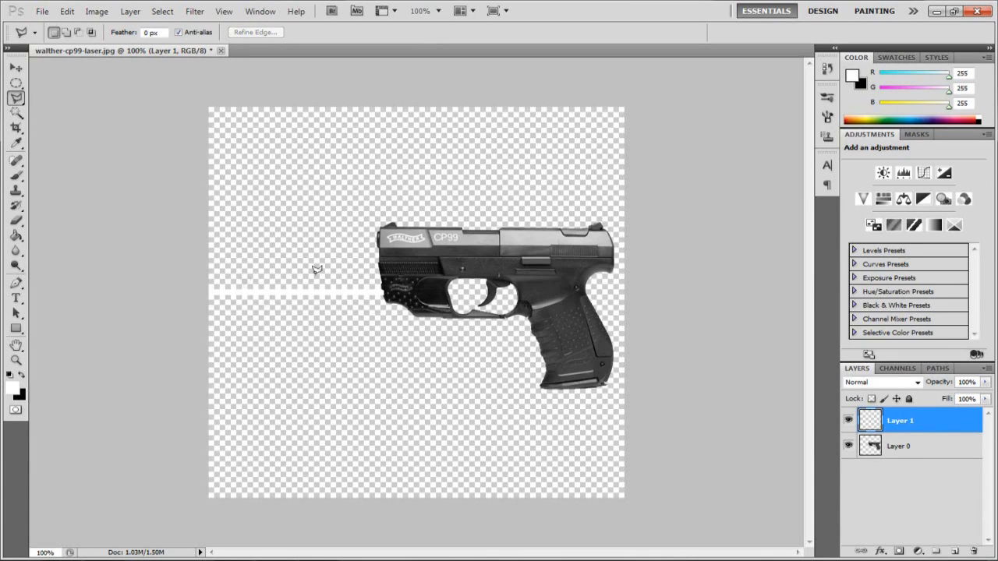
- Finish the thin white beam strip left of the muzzle and switch to the Move Tool
click(16, 69)
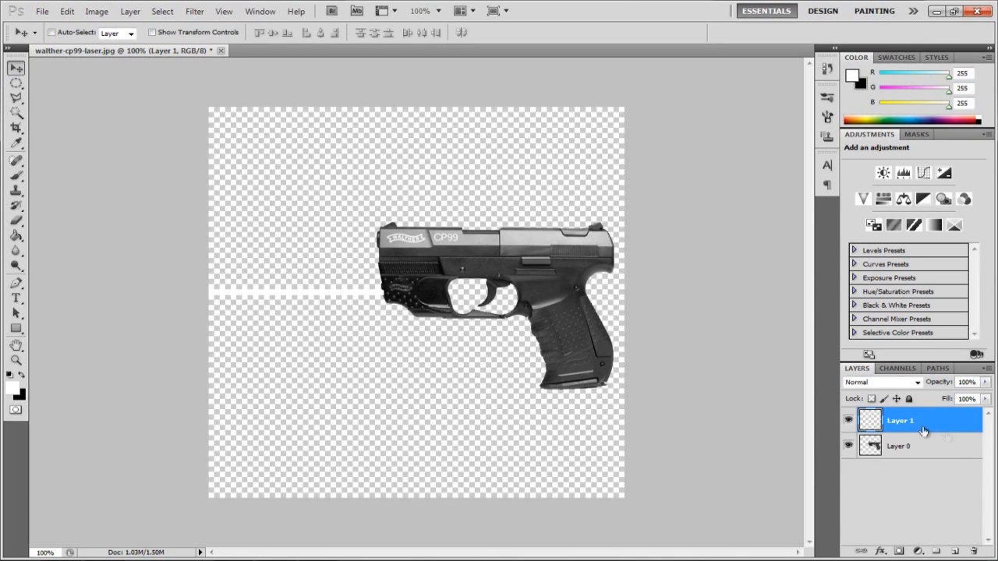
- Move the beam layer beneath the pistol and give it a red Outer Glow
drag(900, 421, 901, 452)
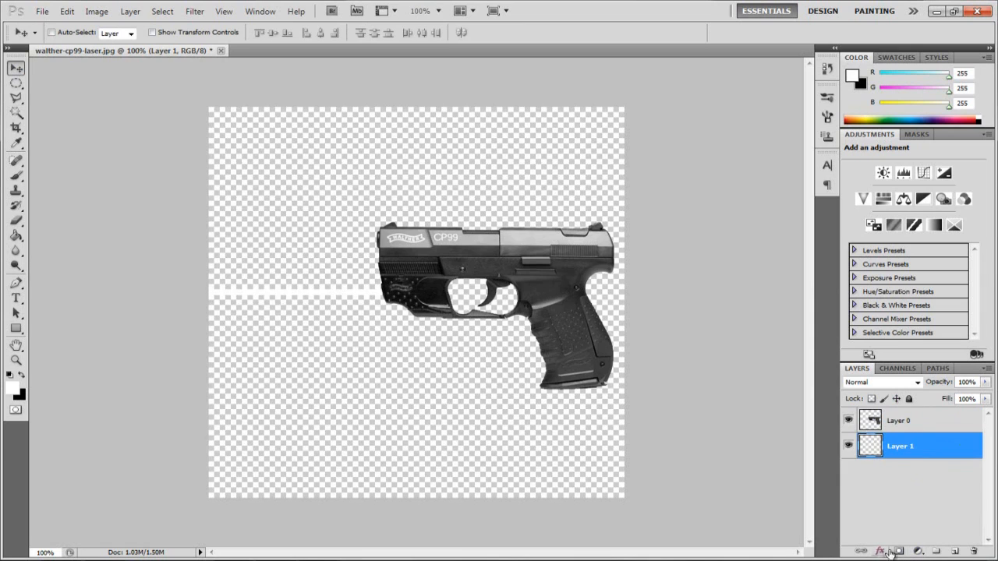
click(881, 552)
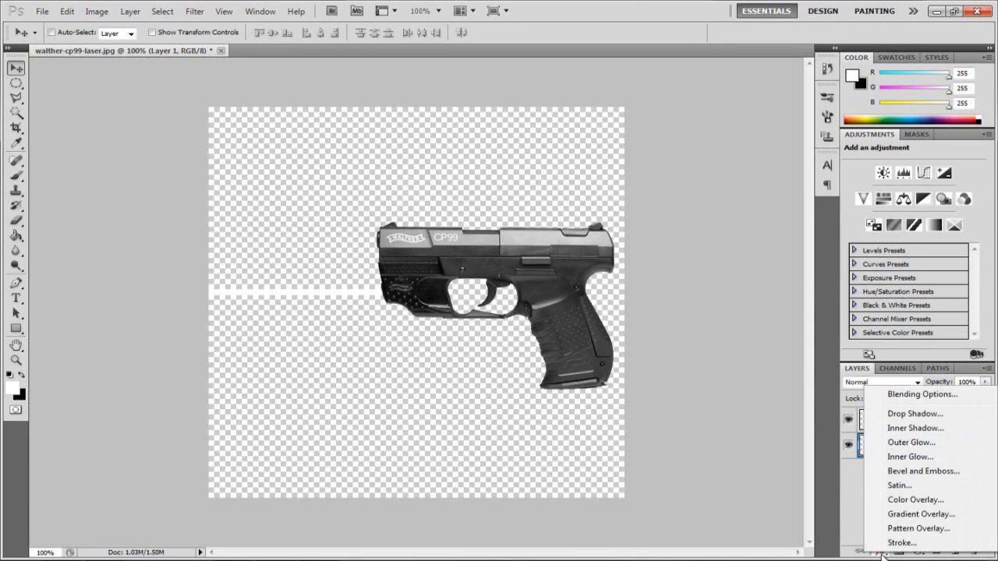
click(911, 442)
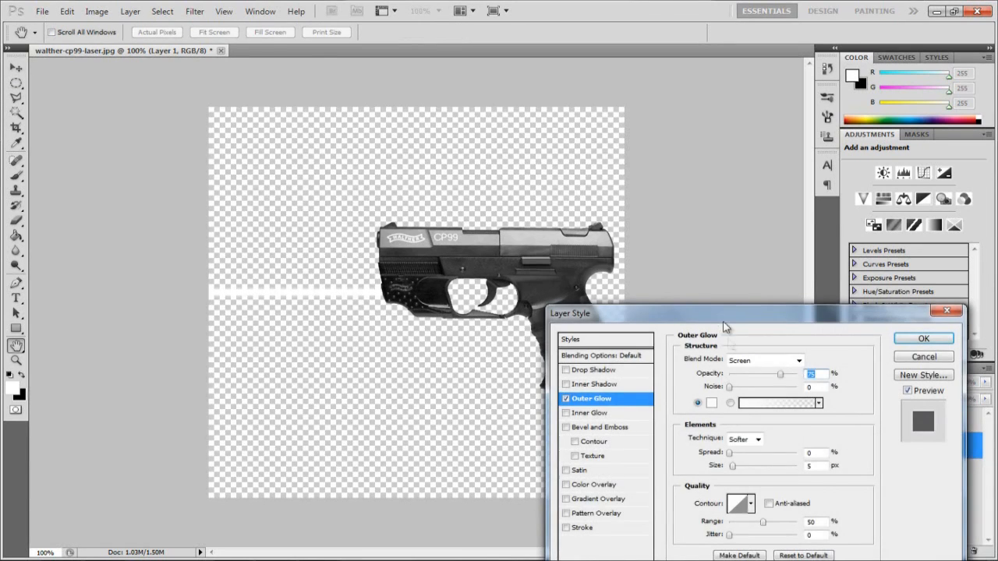
drag(724, 326, 654, 181)
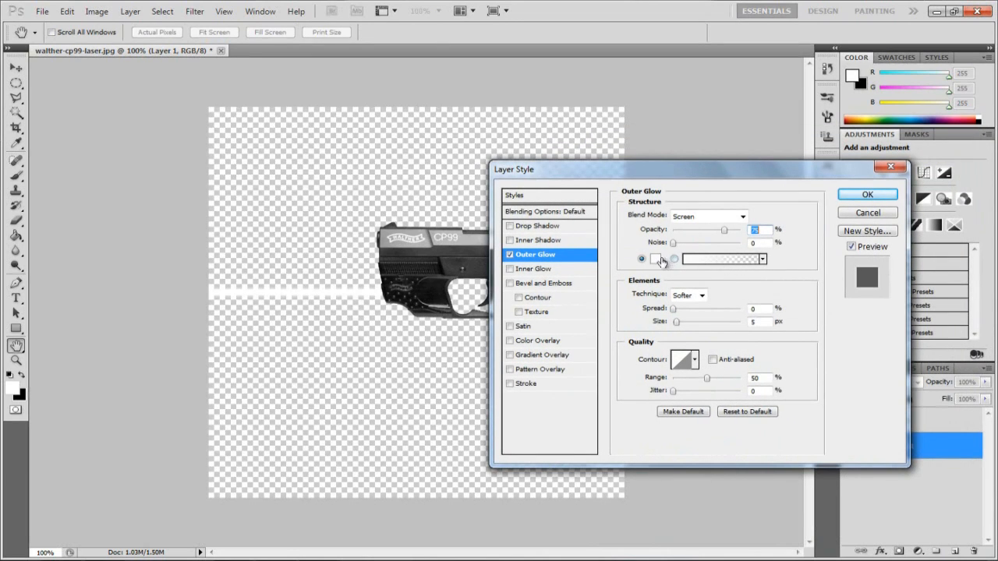
click(718, 258)
text(ff0000)
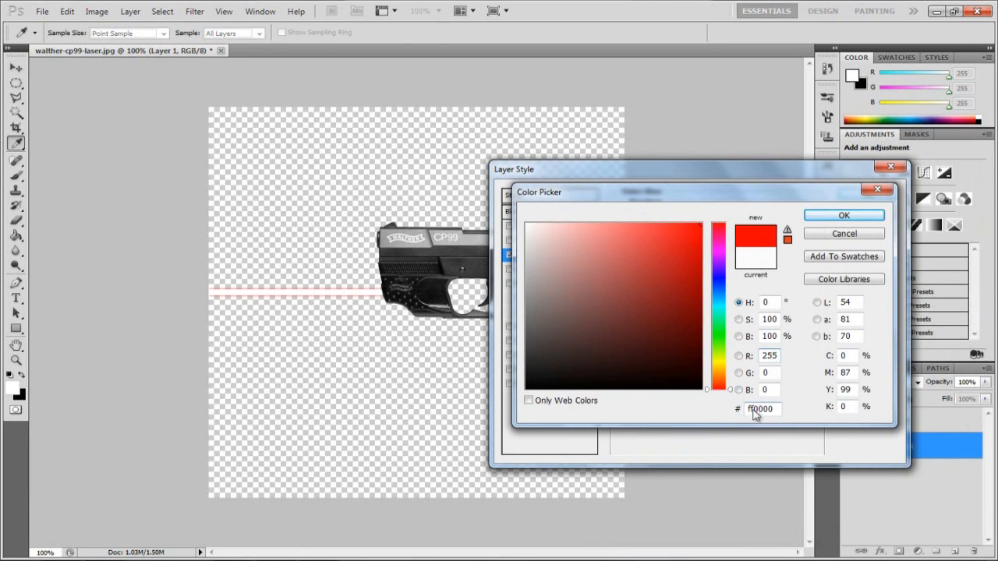
mouse_move(803, 413)
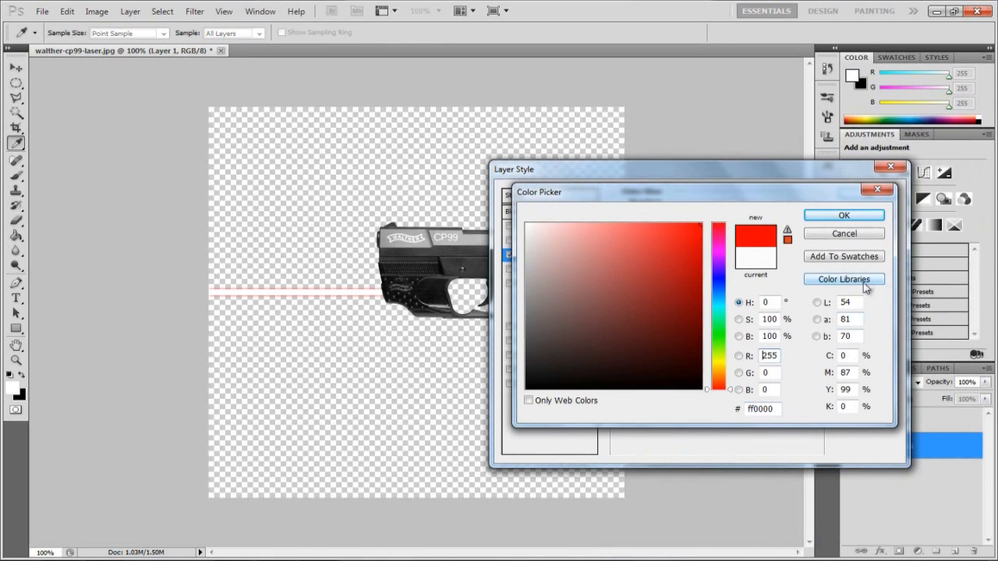
mouse_move(814, 187)
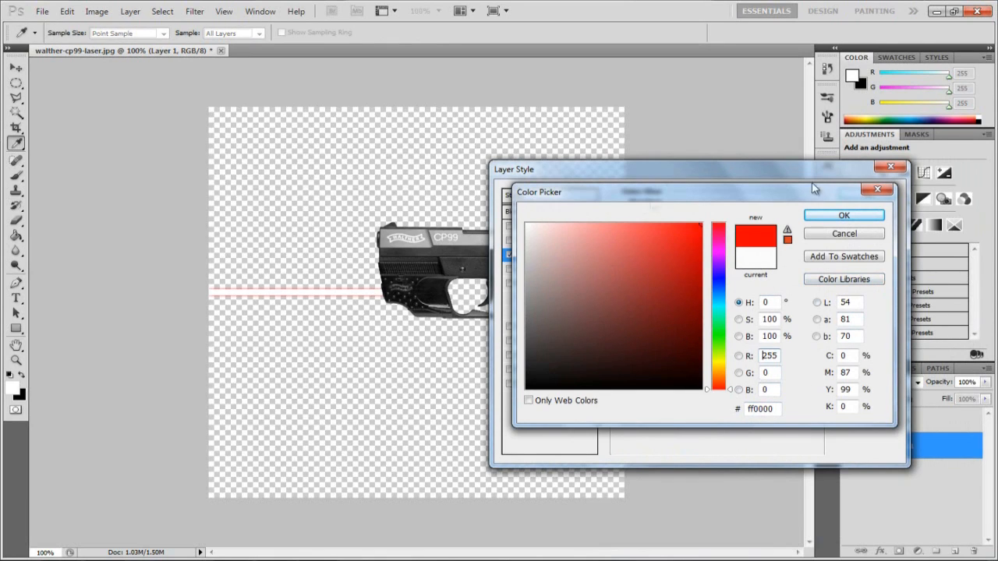
click(844, 215)
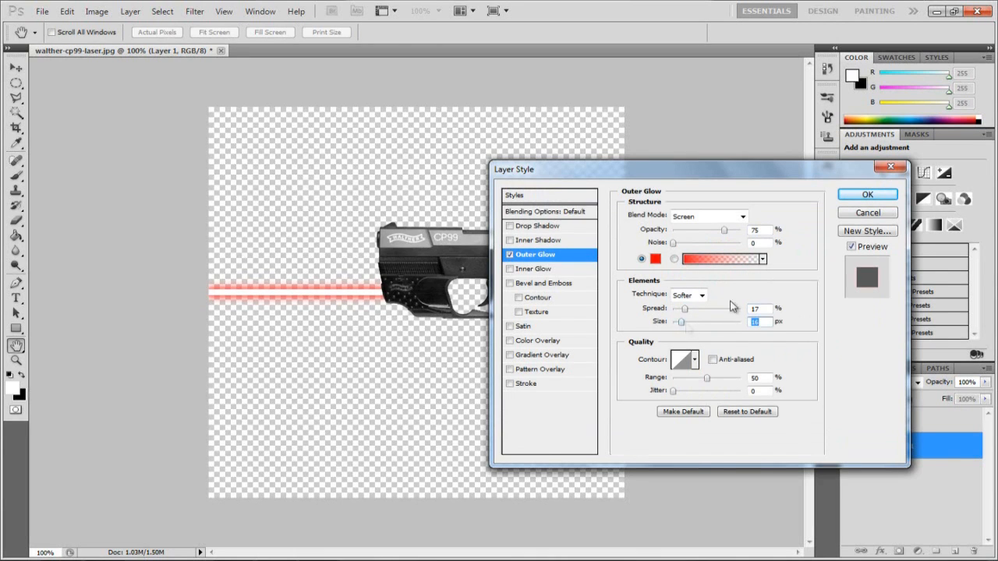
mouse_move(533, 349)
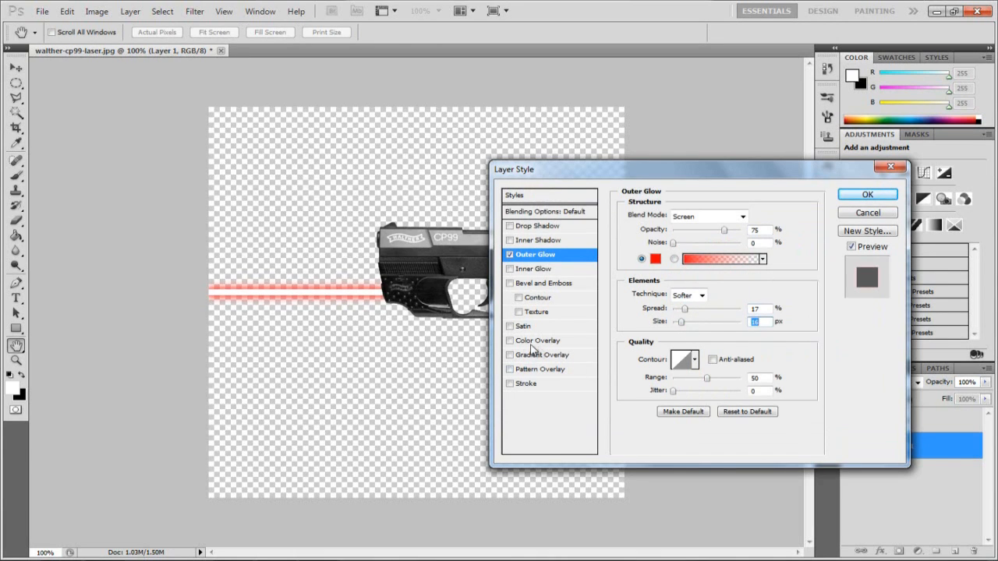
- Add a red Color Overlay to the beam and lower its opacity for a translucent look
click(540, 340)
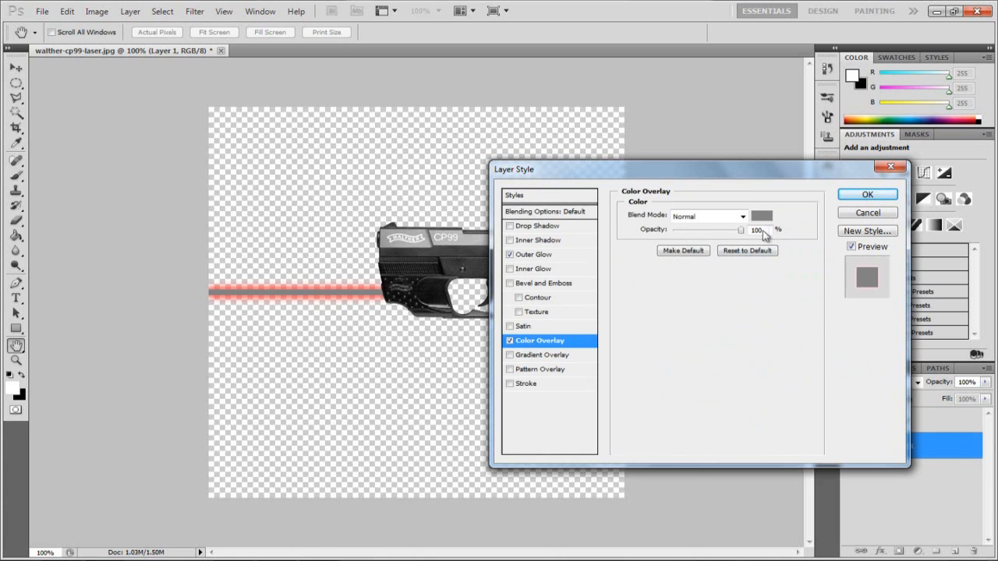
click(761, 215)
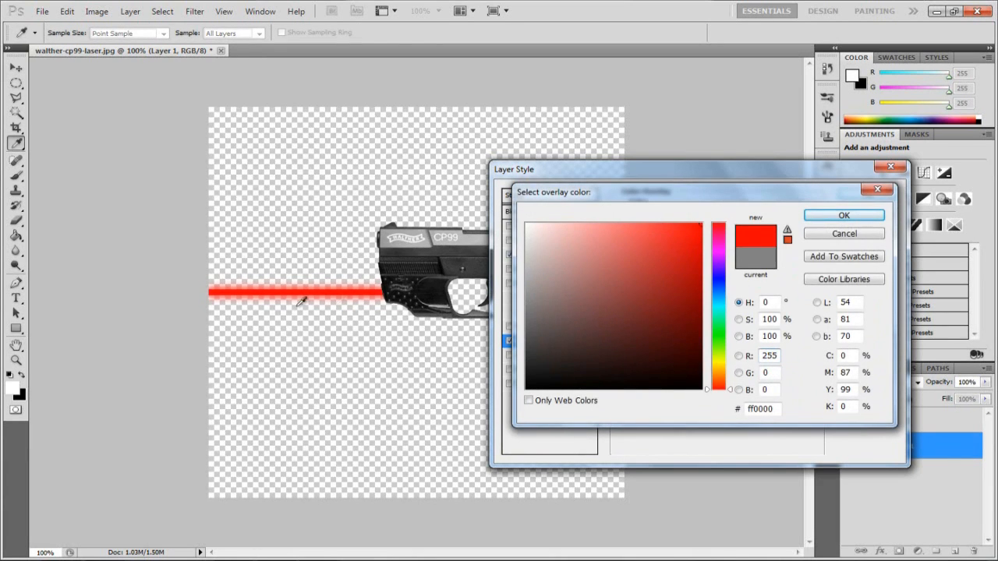
click(843, 215)
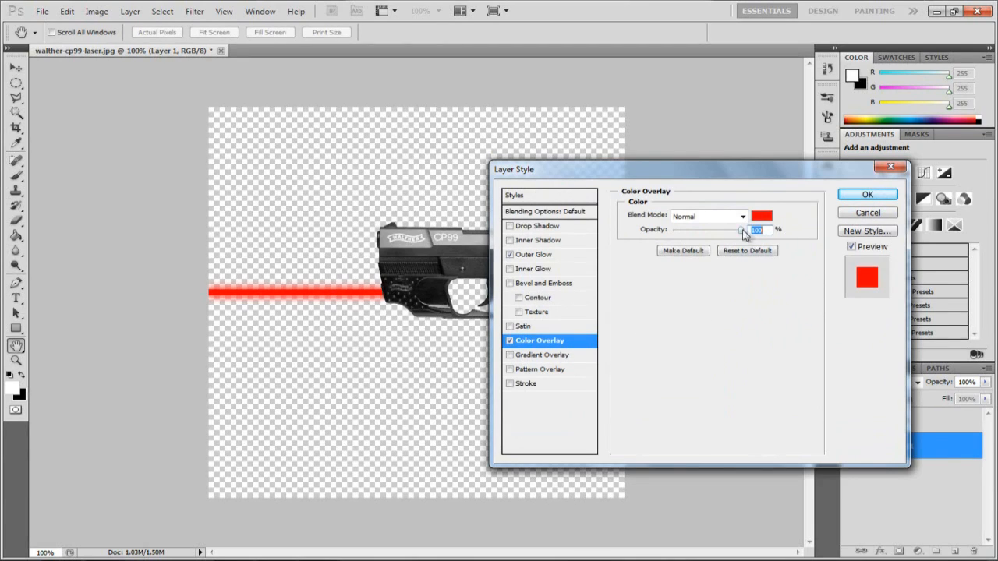
drag(741, 229, 708, 230)
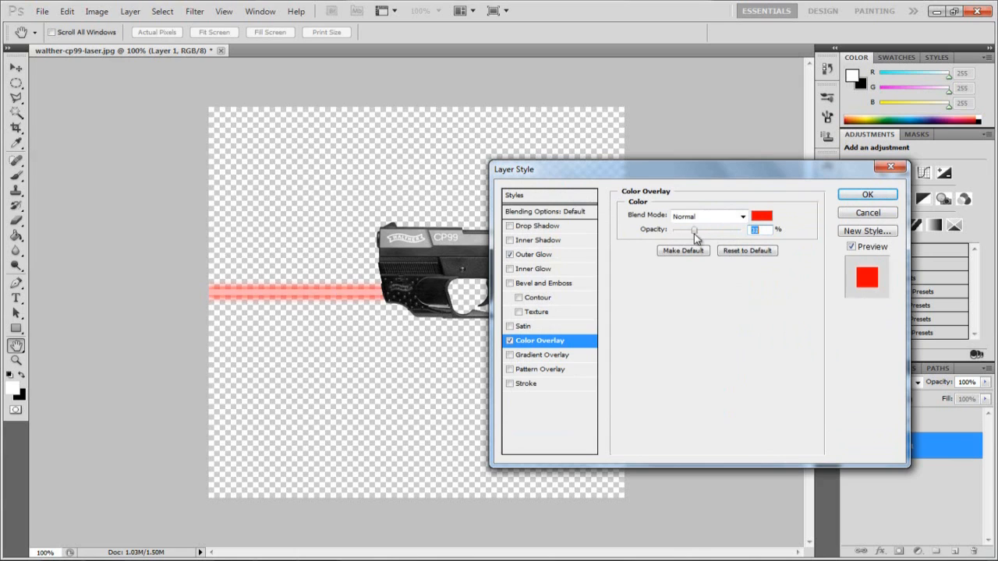
drag(694, 229, 702, 229)
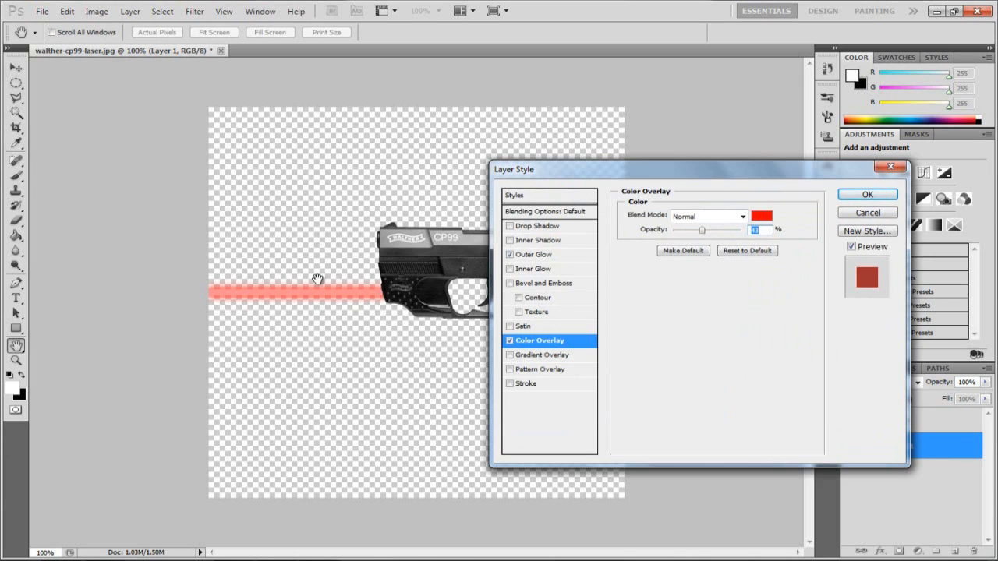
mouse_move(206, 302)
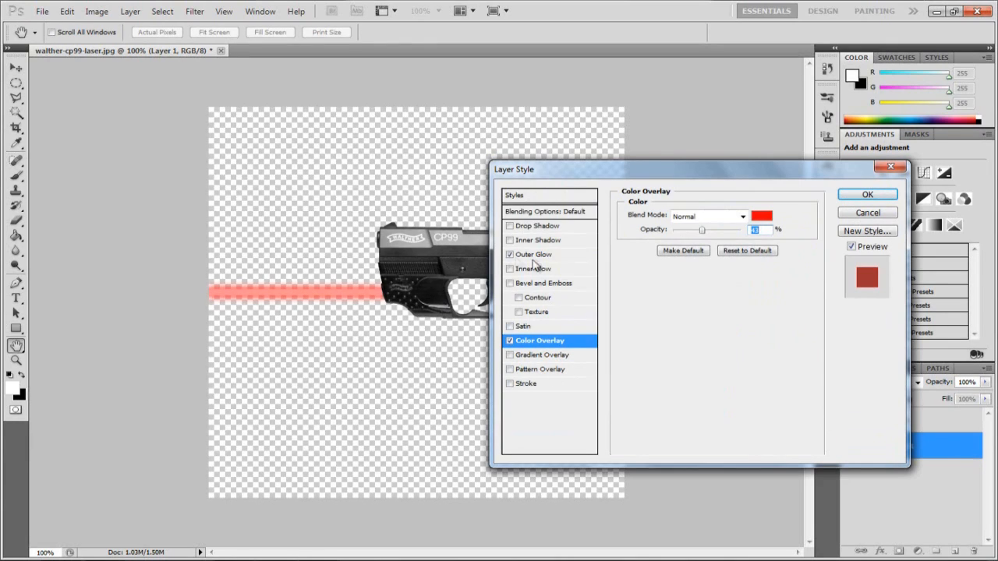
- Reduce the Outer Glow spread to 10 for a tighter glow
click(535, 254)
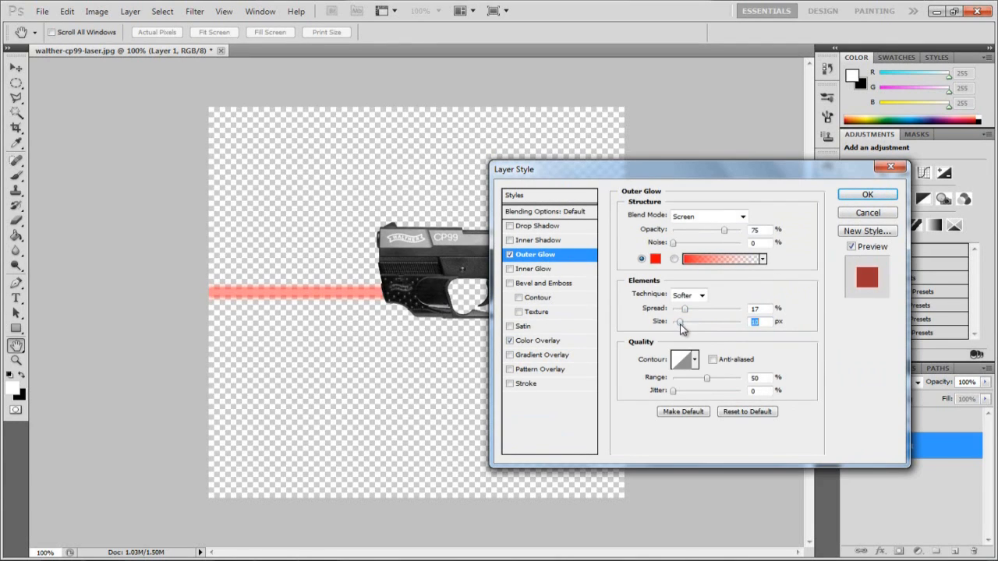
drag(684, 309, 674, 309)
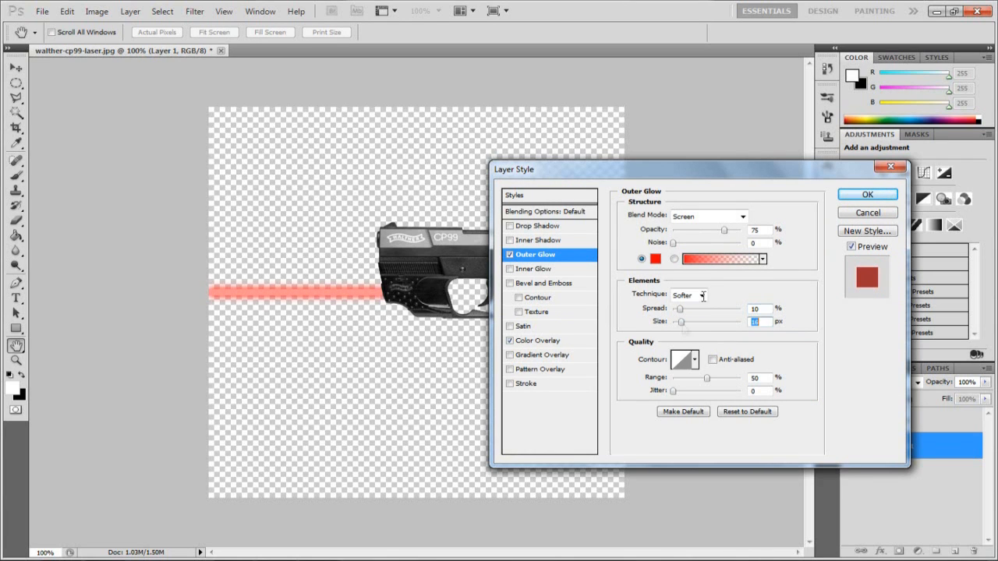
click(867, 194)
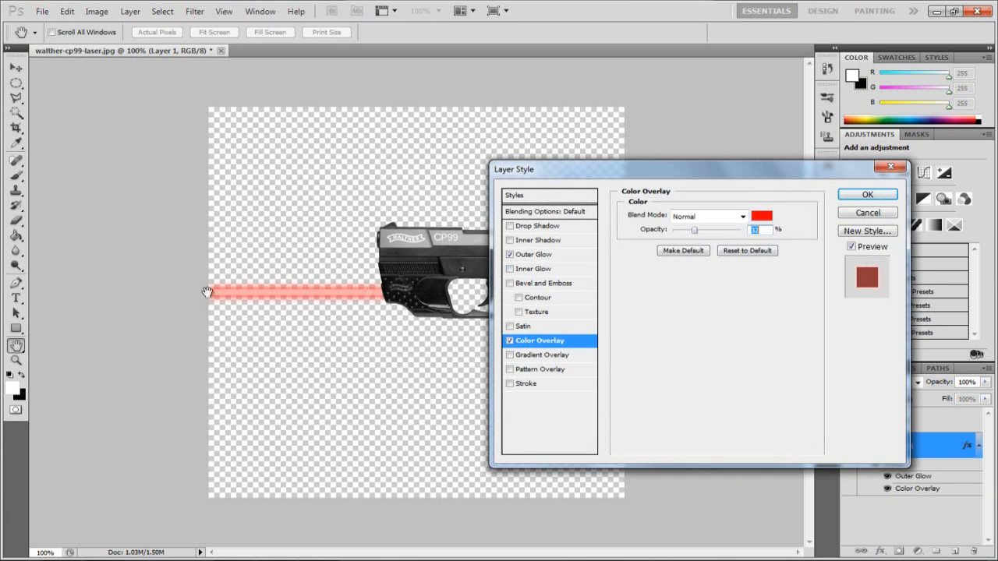
- Confirm the Layer Style to apply the glow and overlay to the beam
click(866, 194)
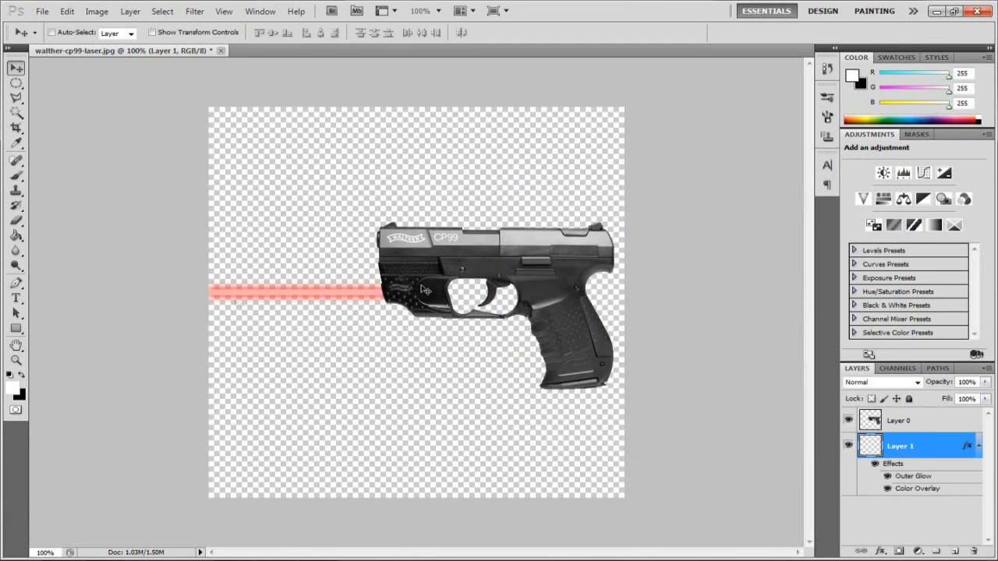
mouse_move(302, 291)
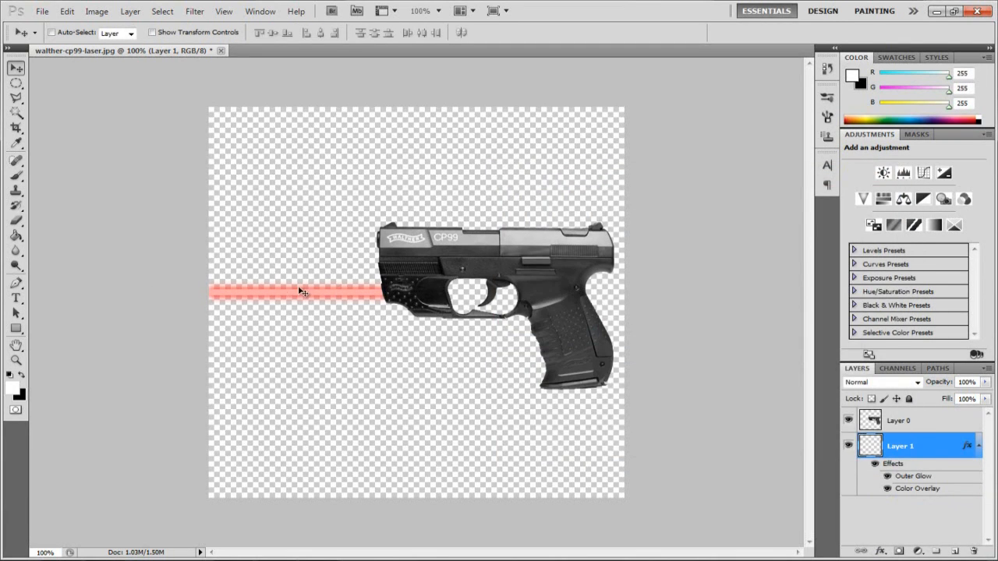